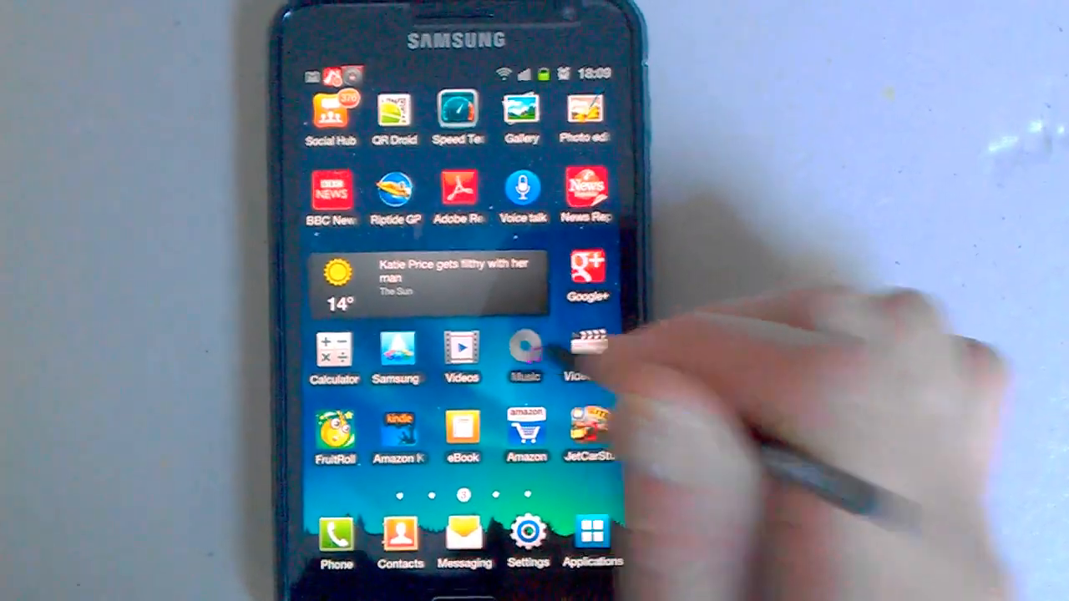
Show the complete alphabetical song list under the All tab in Music Player
{"action": "left_click", "coordinate": [524, 345]}
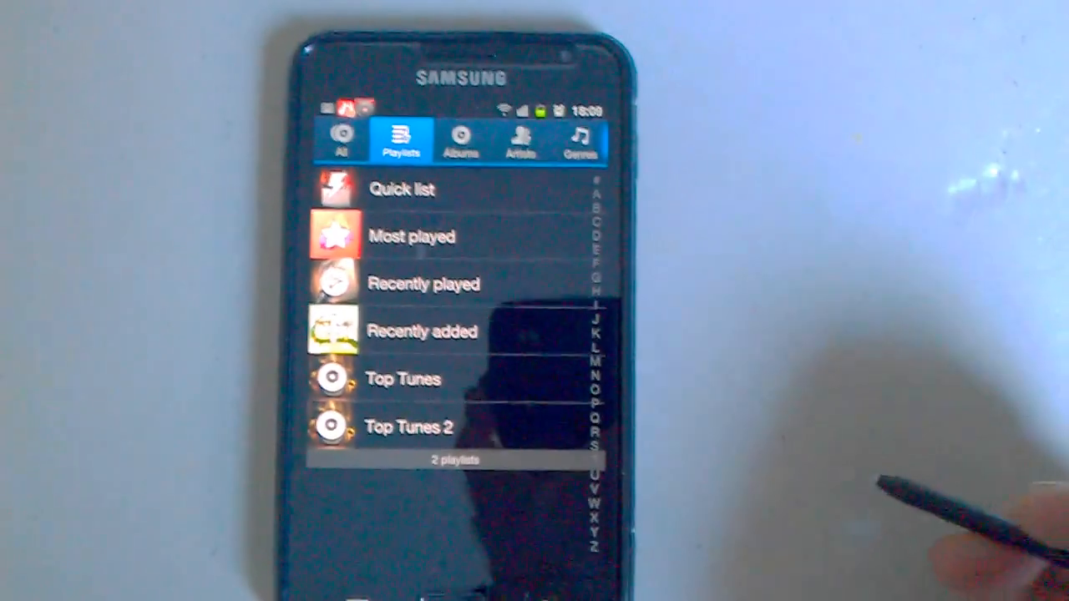
{"action": "left_click", "coordinate": [340, 140]}
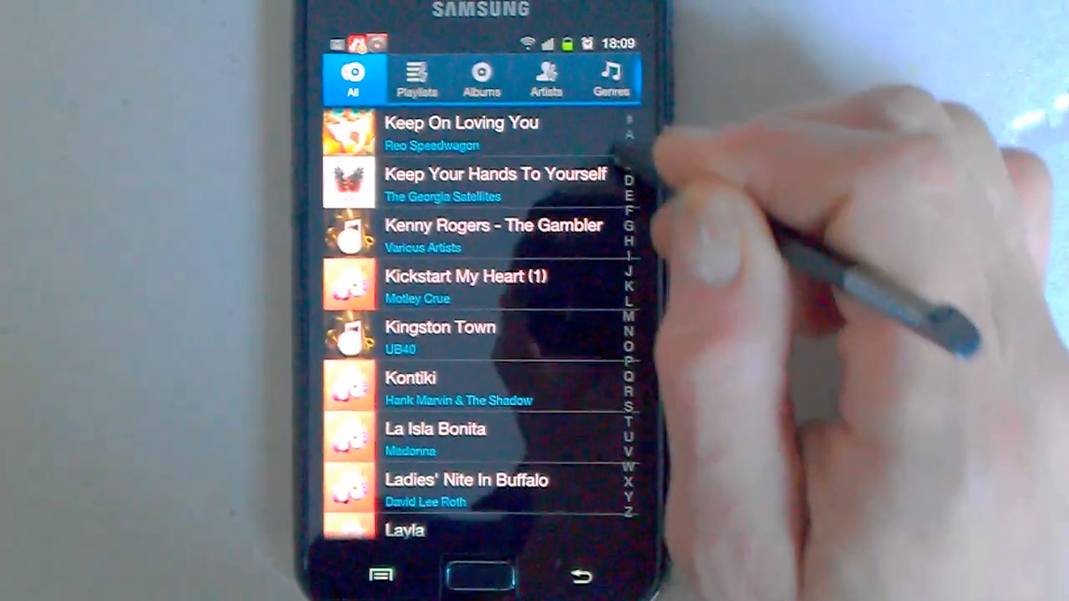
{"action": "left_click", "coordinate": [611, 80]}
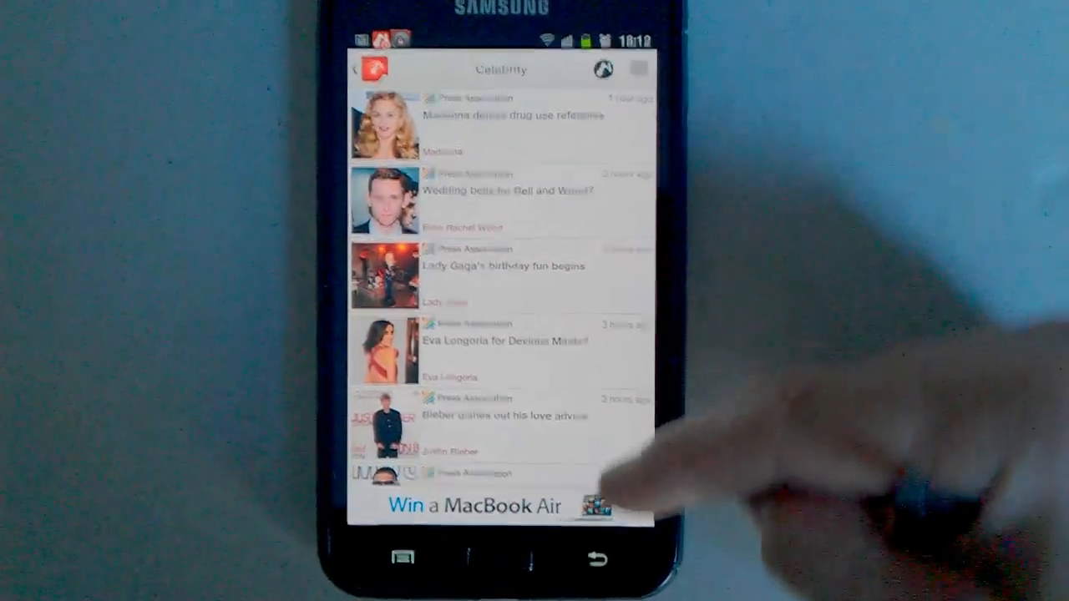
Read the 'Lady Gaga's birthday fun begins' Celebrity story down to its share icons and tags
{"action": "left_click", "coordinate": [501, 265]}
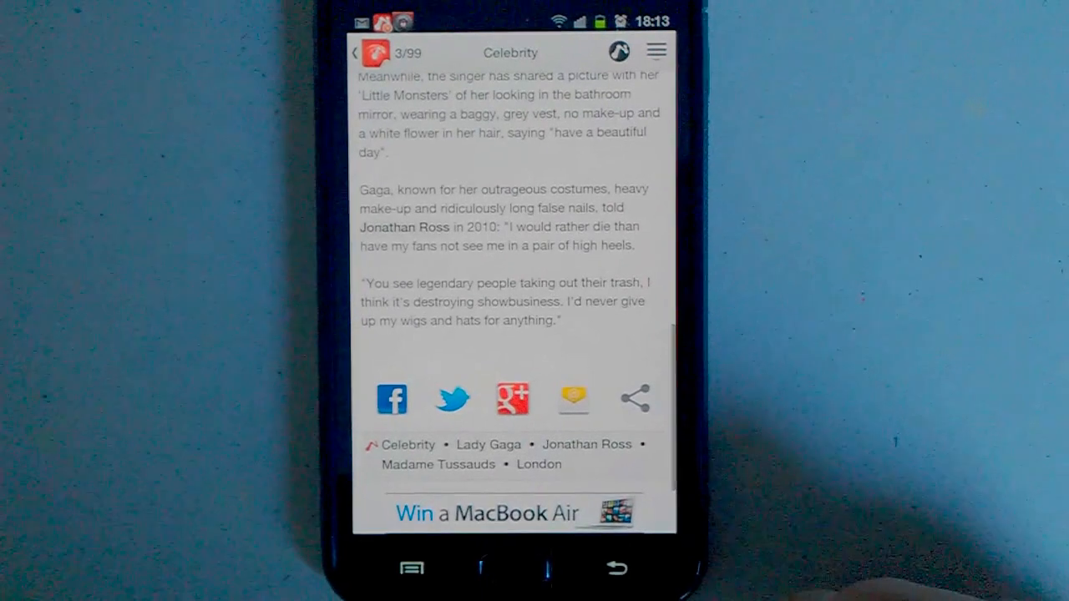
Show the article menu with Share article, save, related topics and font size options
{"action": "left_click", "coordinate": [657, 50]}
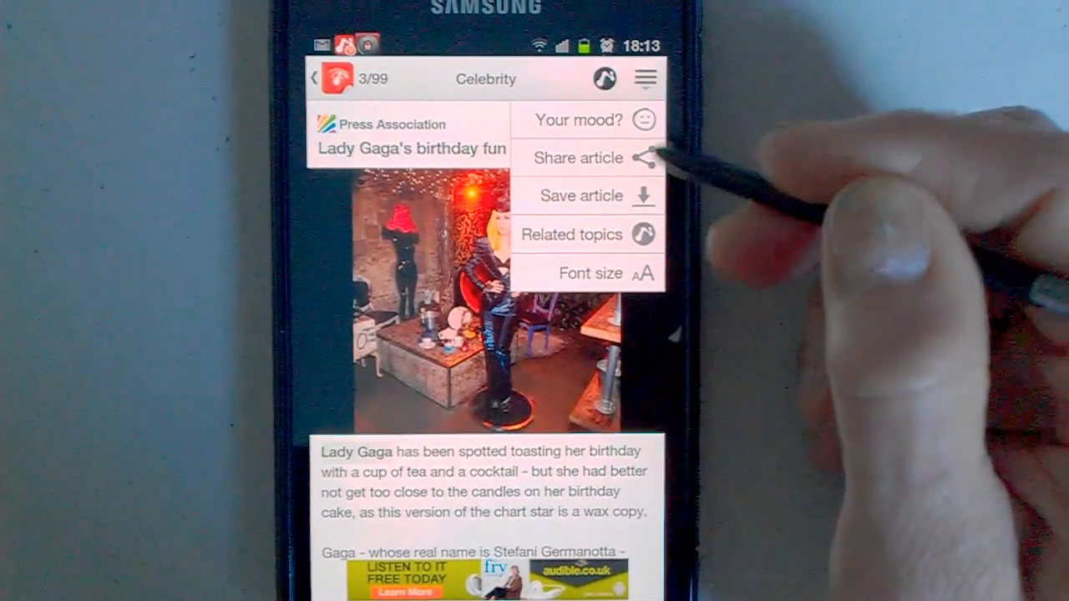